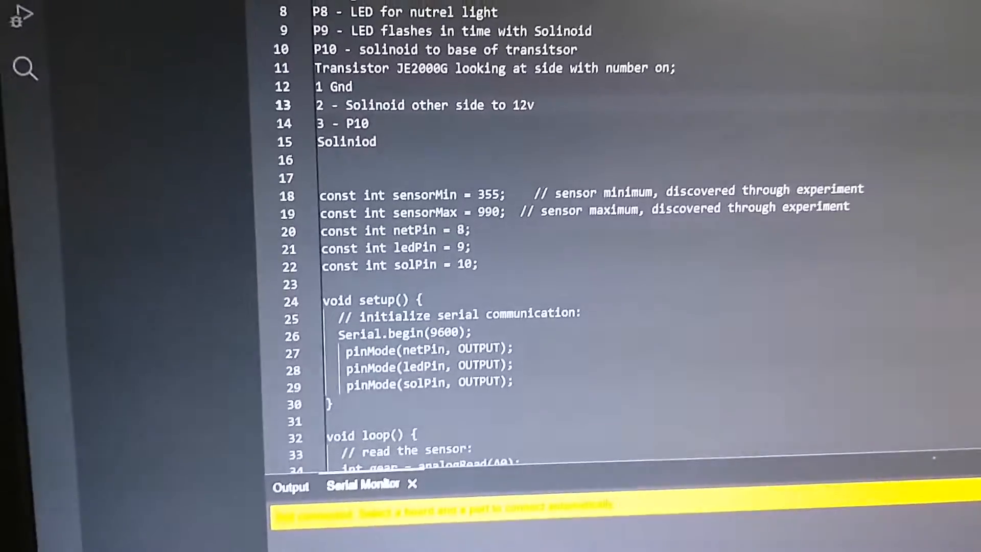
{"action": "scroll", "scroll_direction": "down", "scroll_amount": 3}
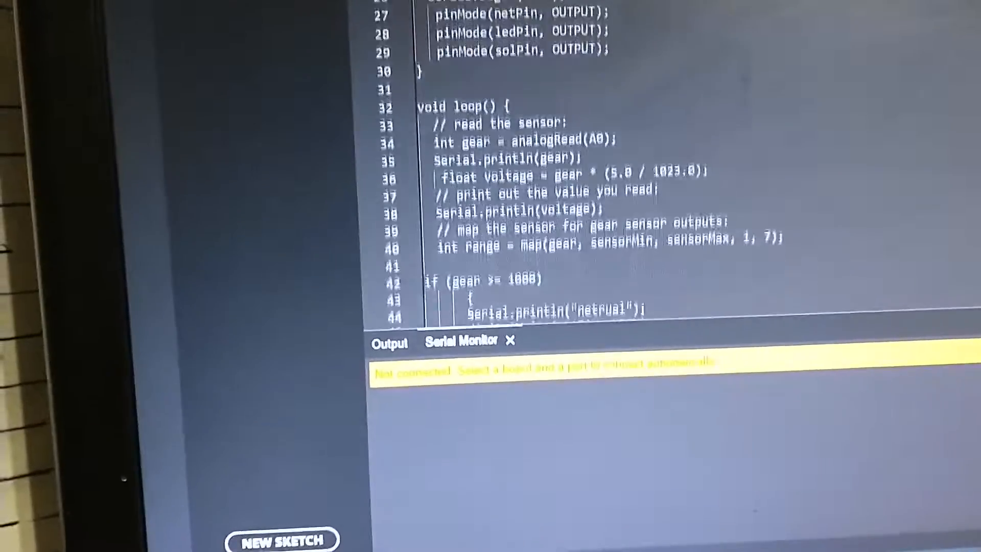
{"action": "scroll", "scroll_direction": "down", "scroll_amount": 3}
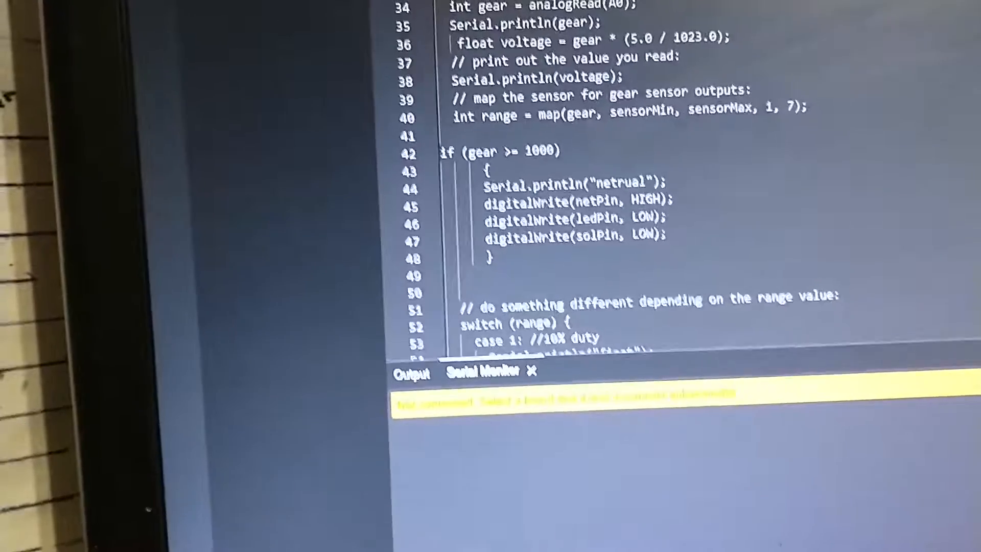
{"action": "scroll", "scroll_direction": "down", "scroll_amount": 3}
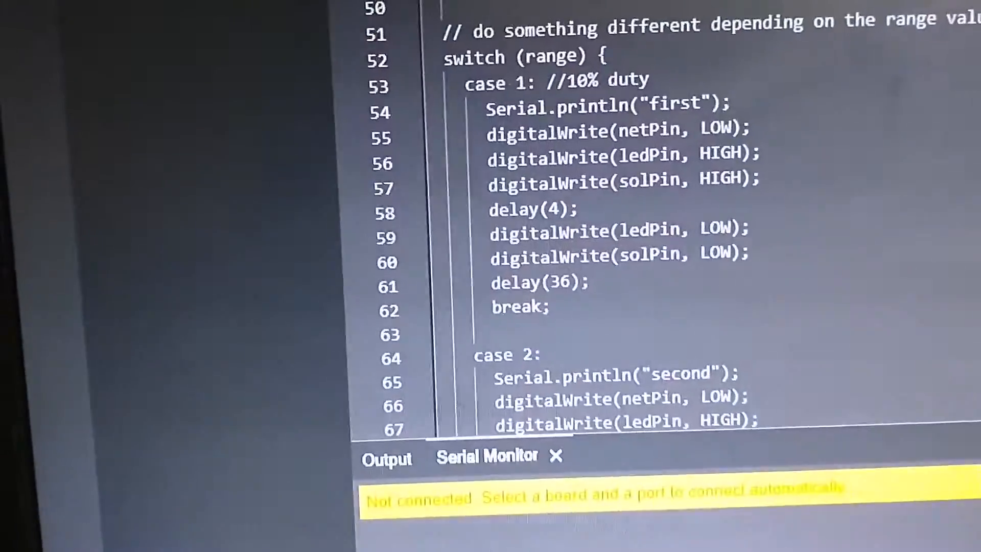
{"action": "scroll", "scroll_direction": "down", "scroll_amount": 3}
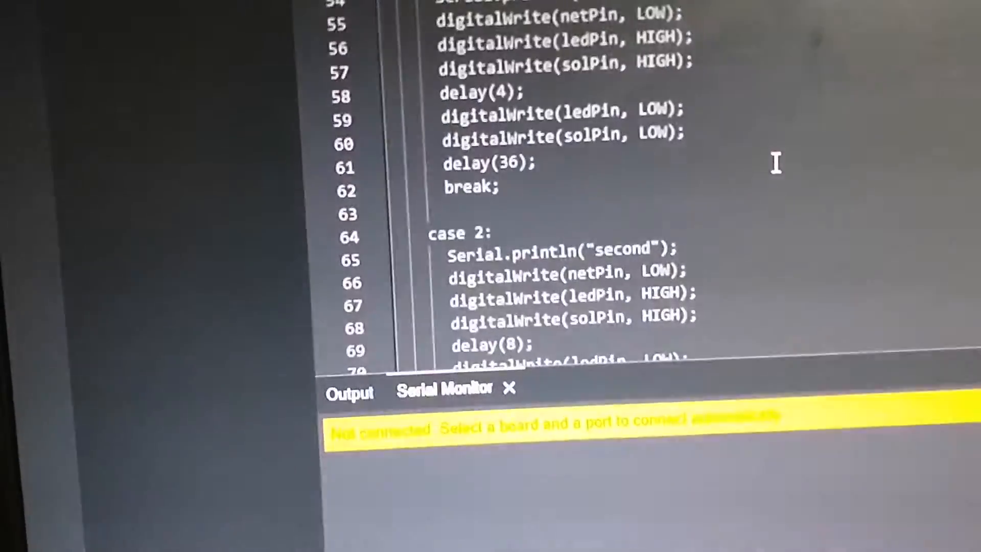
{"action": "scroll", "scroll_direction": "down", "scroll_amount": 3}
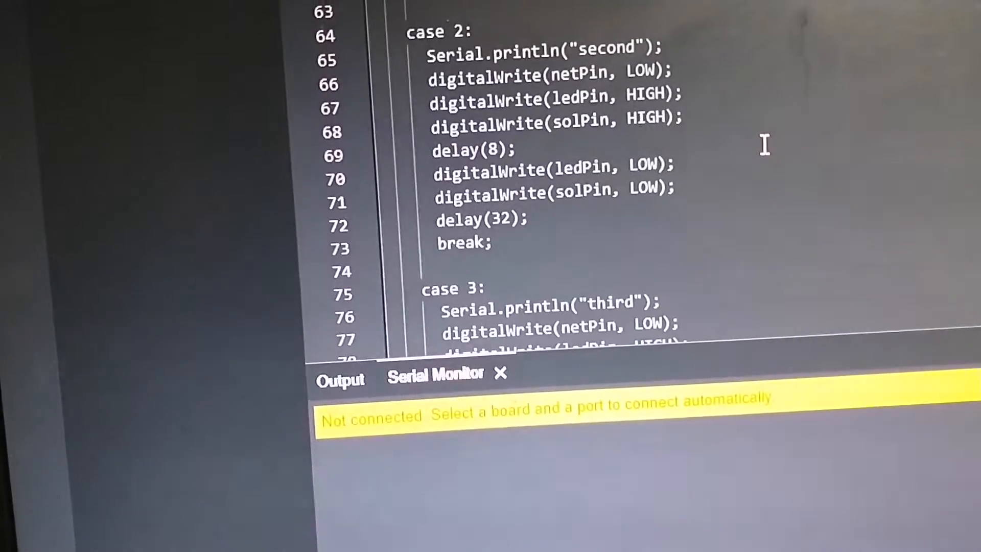
{"action": "scroll", "scroll_direction": "down", "scroll_amount": 3}
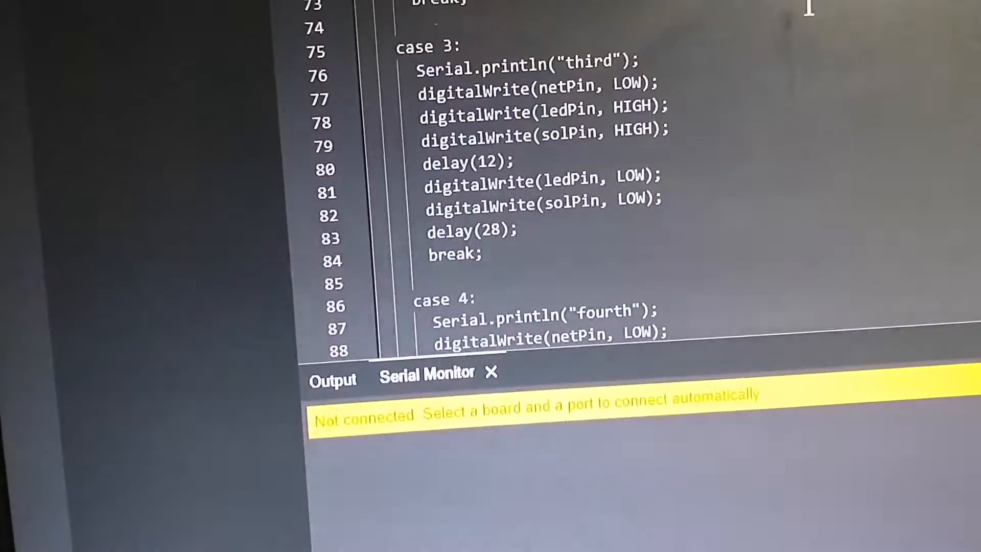